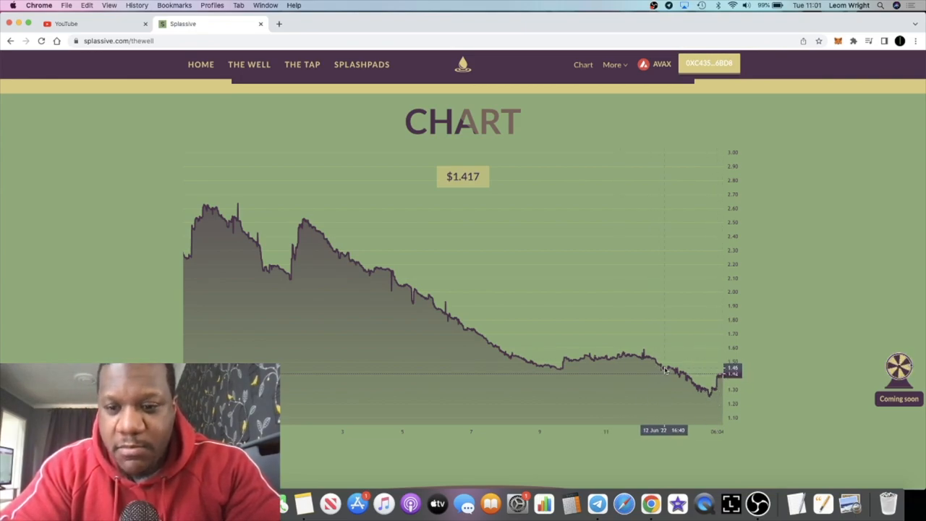
mouse_move(763, 280)
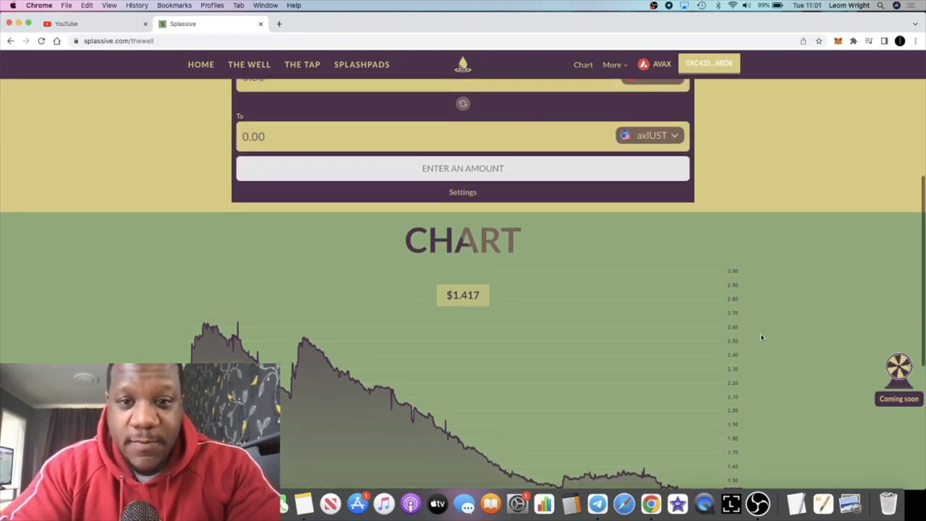
Step: Leave the Well chart and bring up The Tap page with its deposit, claimed and payout totals
scroll("down", 3)
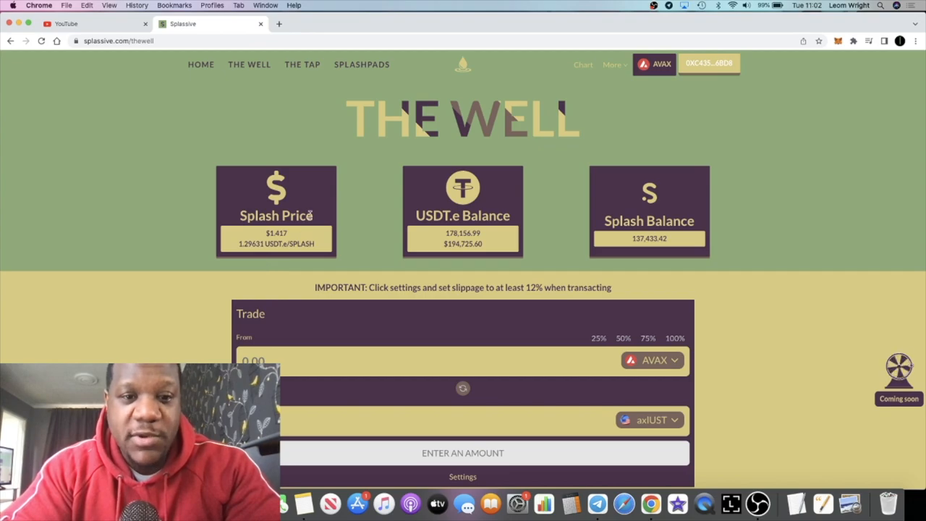
mouse_move(347, 197)
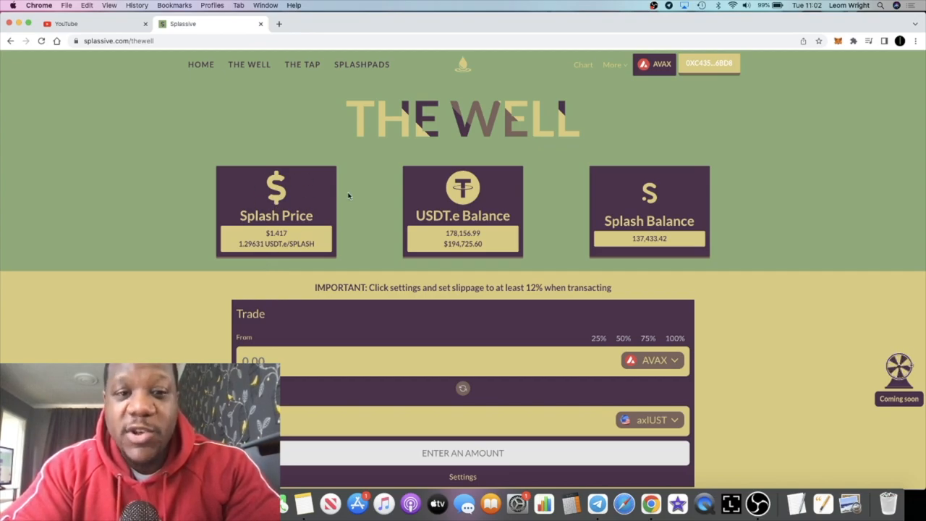
mouse_move(249, 64)
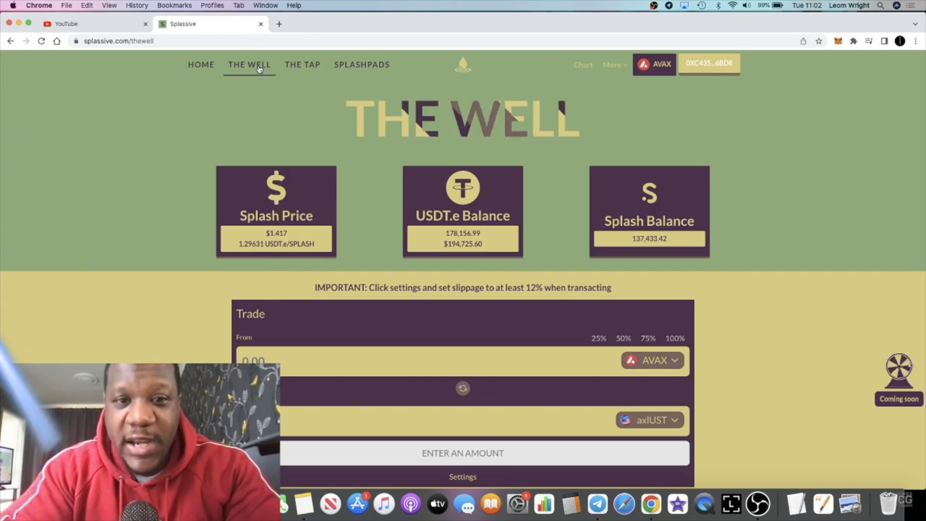
mouse_move(259, 118)
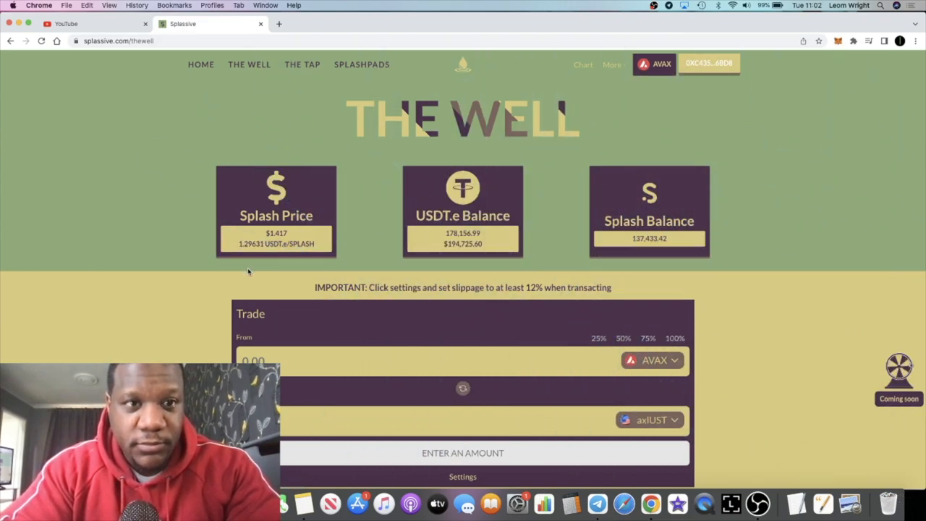
left_click(300, 63)
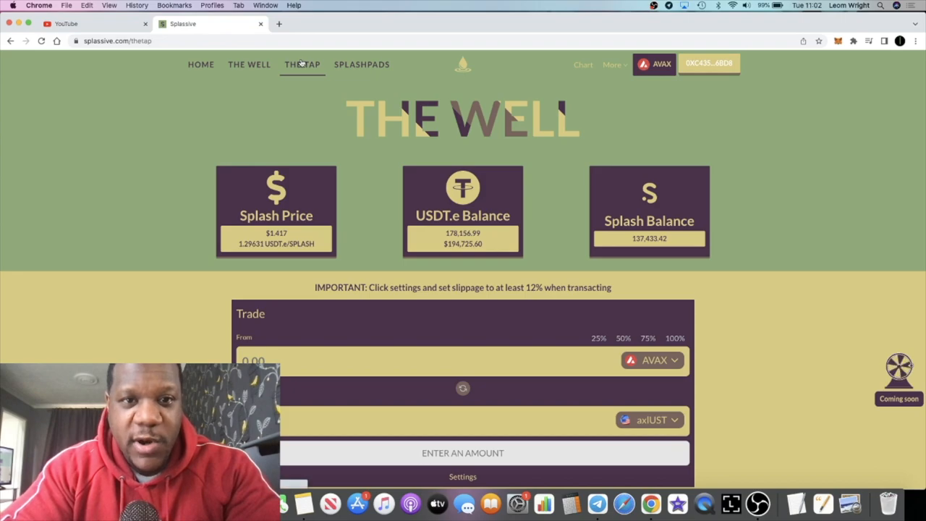
left_click(301, 64)
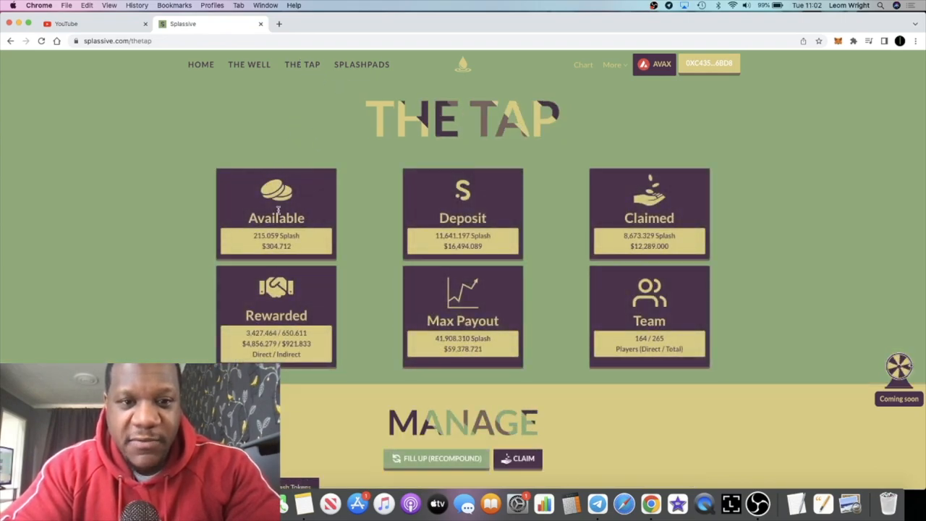
mouse_move(249, 64)
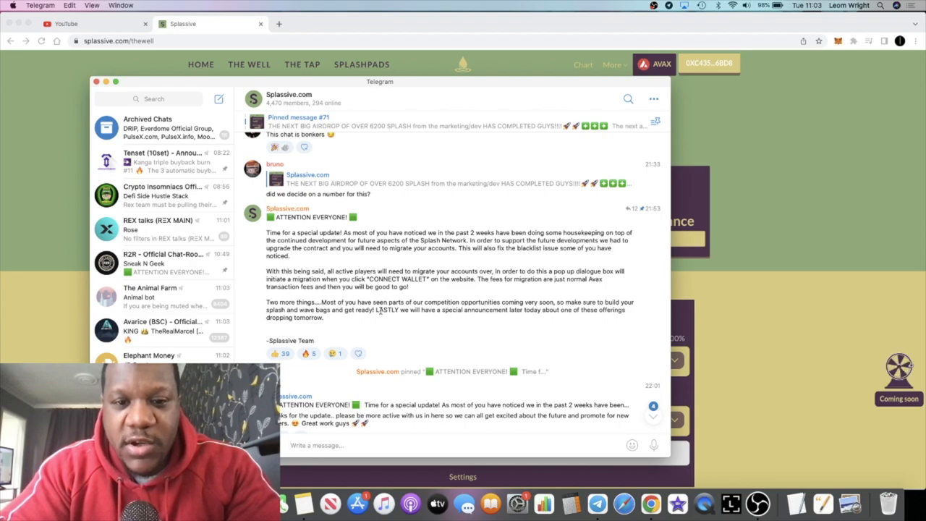
mouse_move(795, 324)
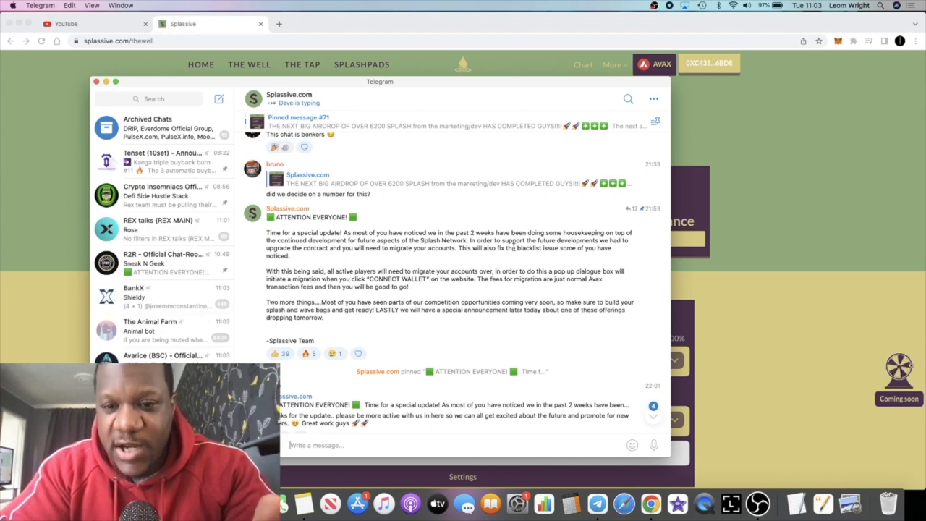
mouse_move(512, 240)
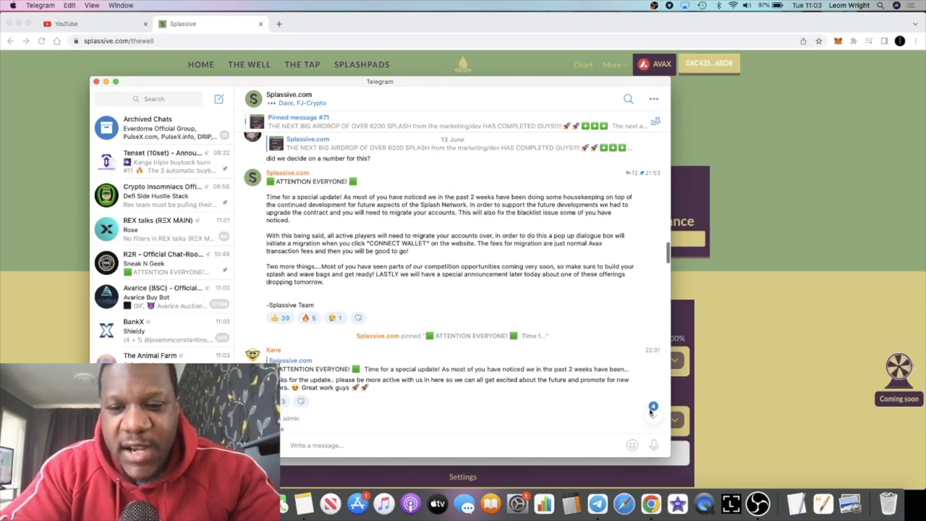
Step: Scroll the R2R Official Chat-Room to the forwarded Great Splash Race announcement
scroll("down", 3)
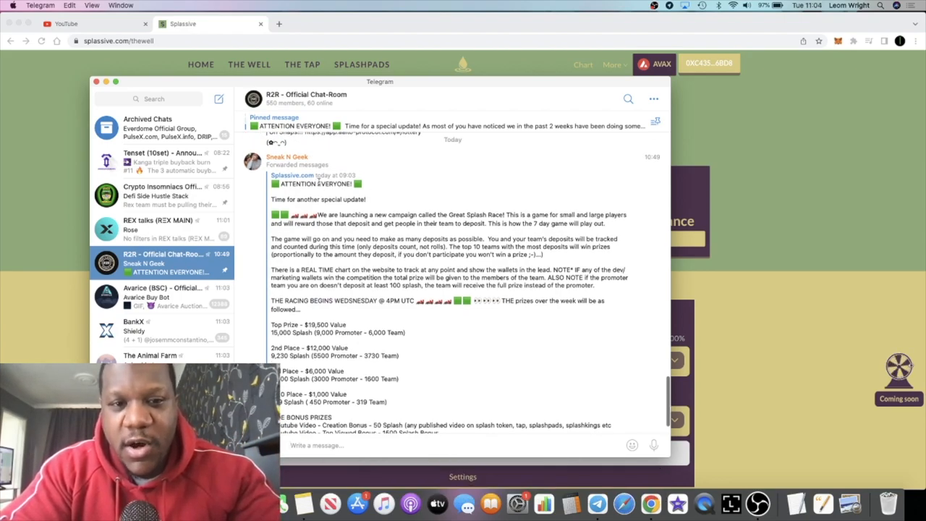
Step: Bring the Telegram chats back up on the Splassive.com channel's SplashPads post
scroll("down", 3)
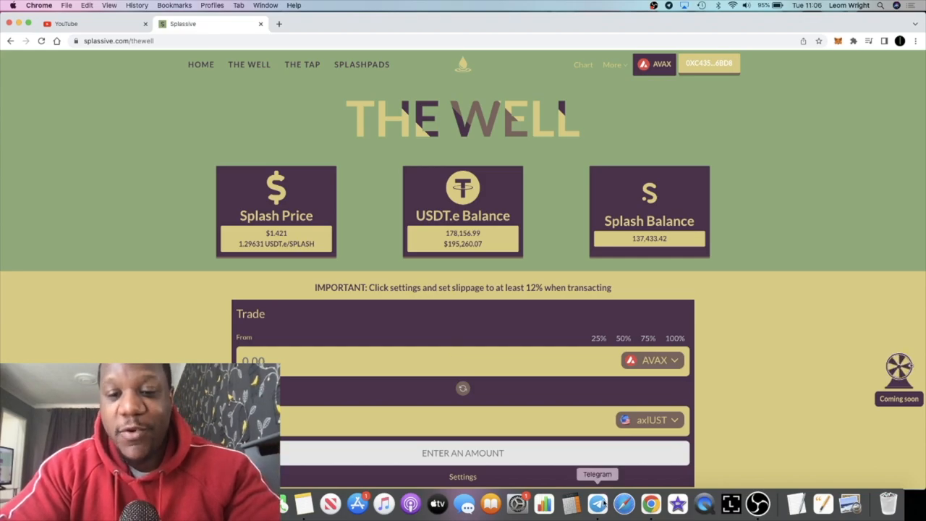
left_click(596, 503)
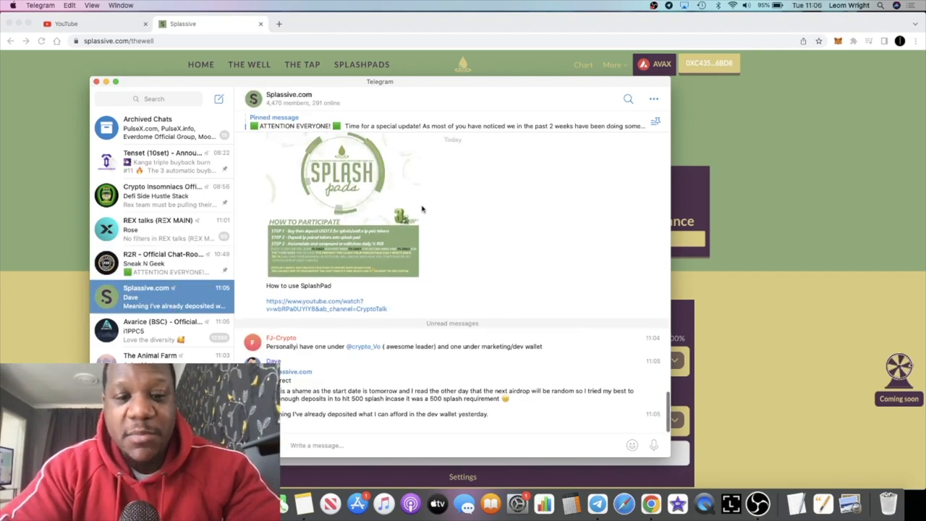
Step: Scroll the Splassive.com chat through the migration announcement and roulette wheel video post
scroll("down", 3)
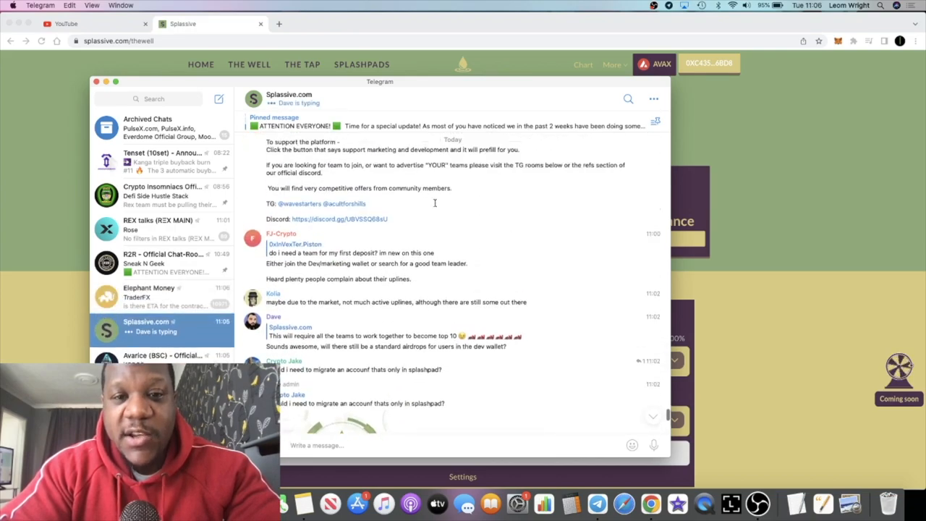
scroll("up", 3)
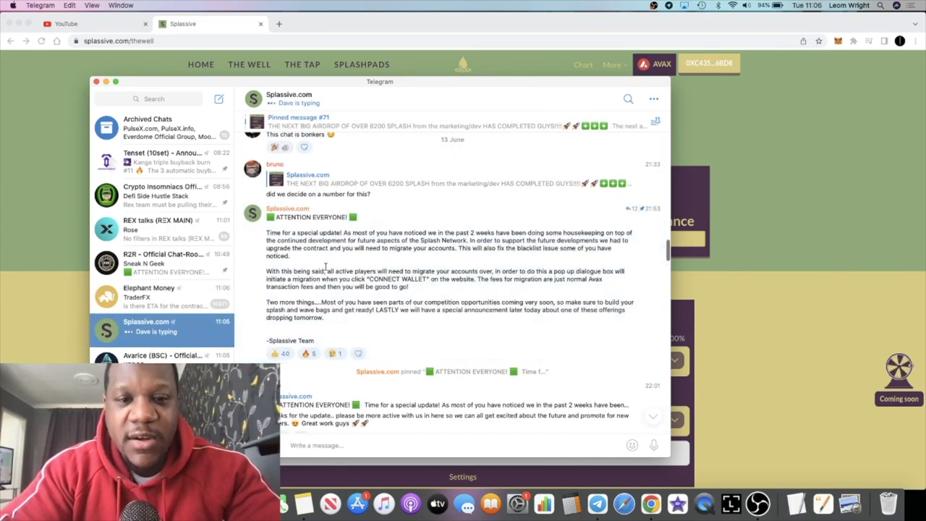
scroll("down", 3)
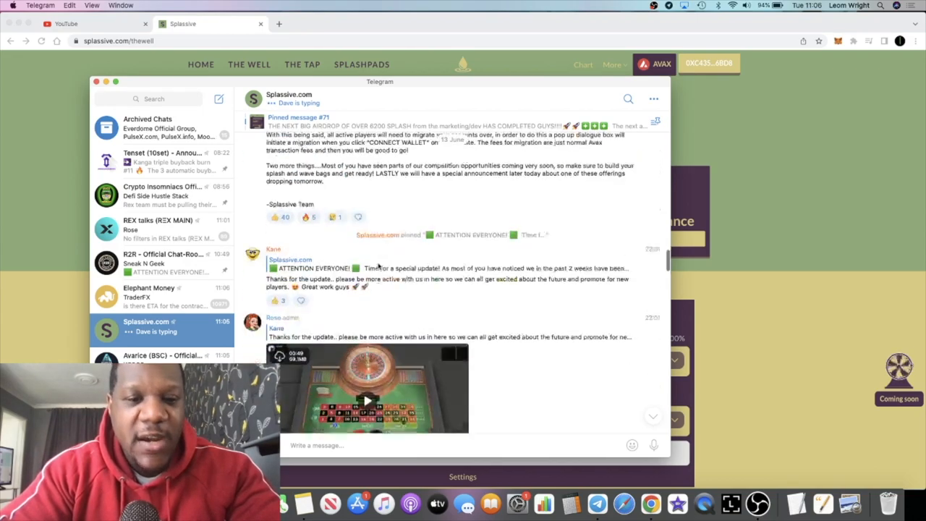
scroll("down", 3)
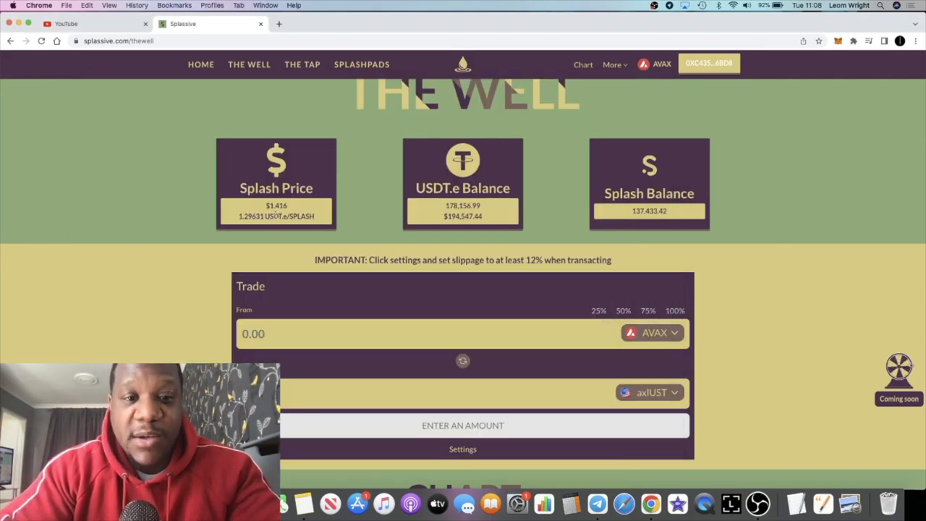
Step: Review the Splash price chart, then switch to the Splash Pads page
left_click(302, 64)
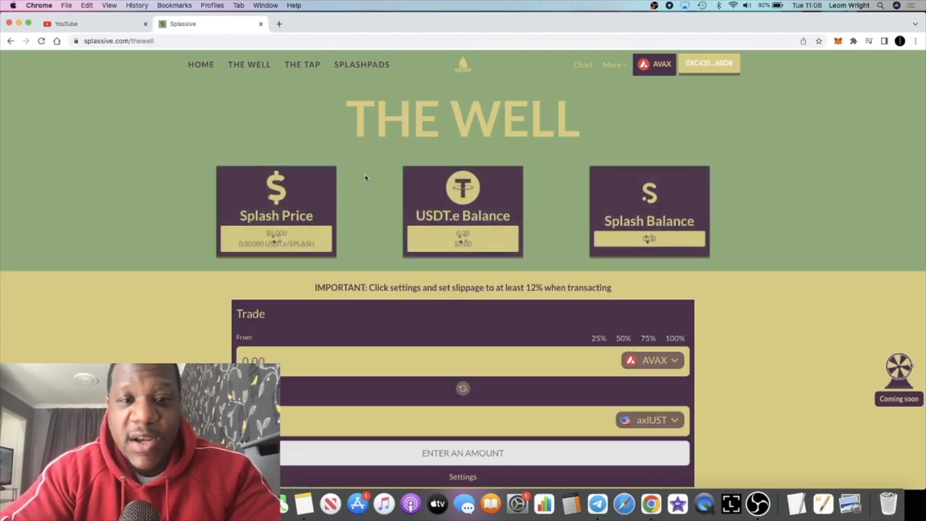
left_click(581, 64)
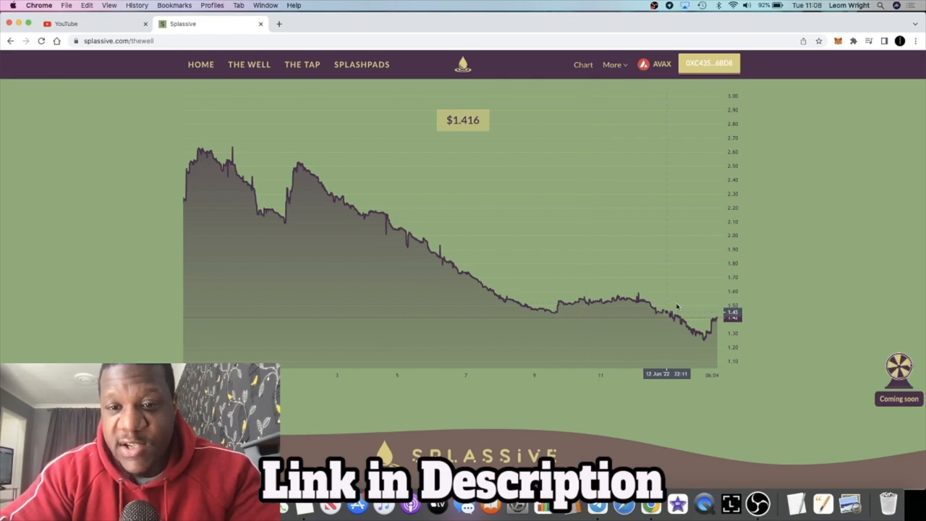
mouse_move(567, 282)
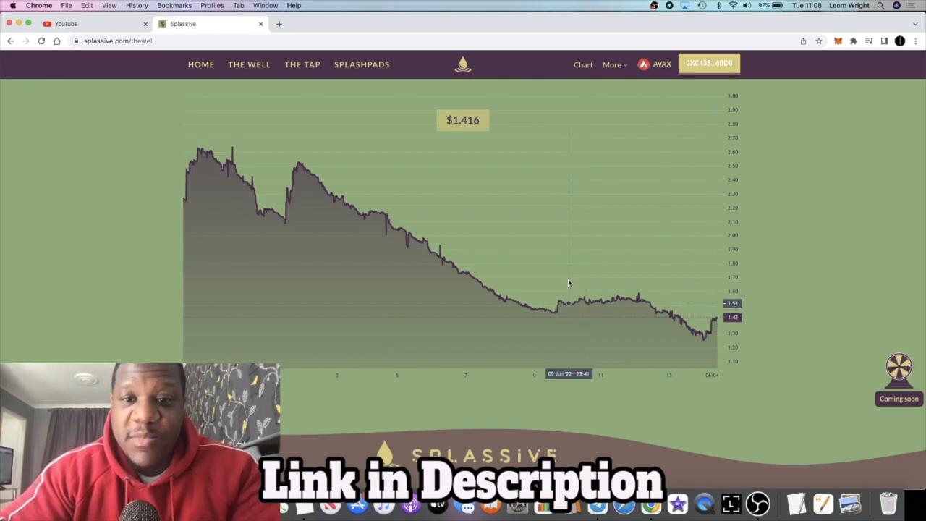
mouse_move(572, 225)
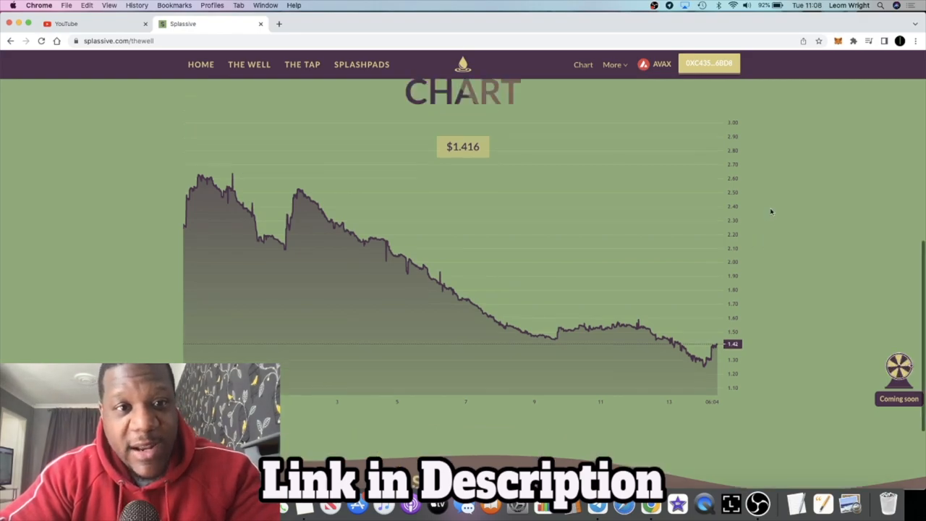
left_click(361, 63)
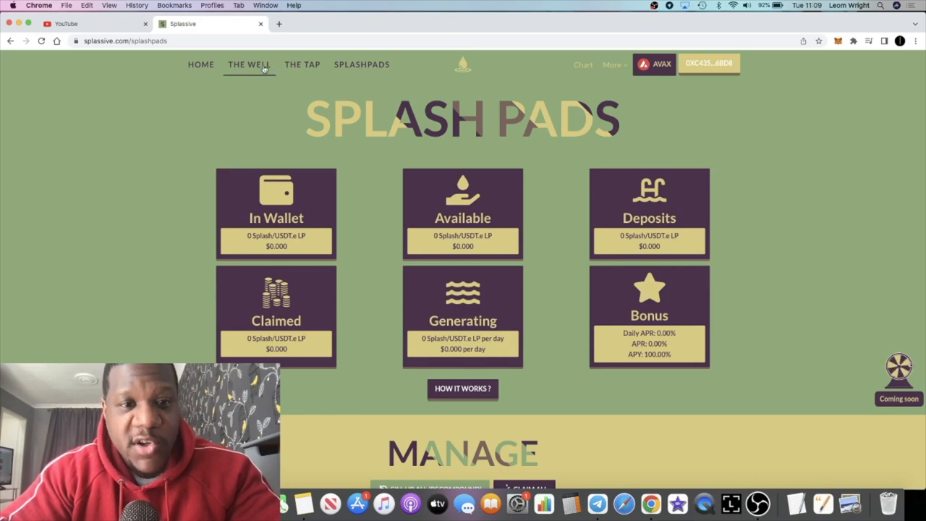
Step: Look over the Splash Pads deposit and buy sections, then return to The Well page
scroll("down", 3)
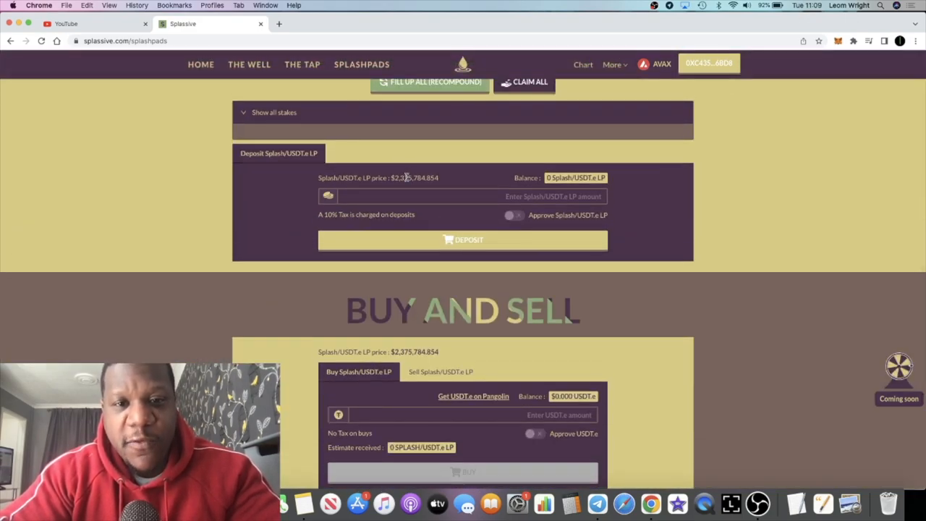
left_click(248, 64)
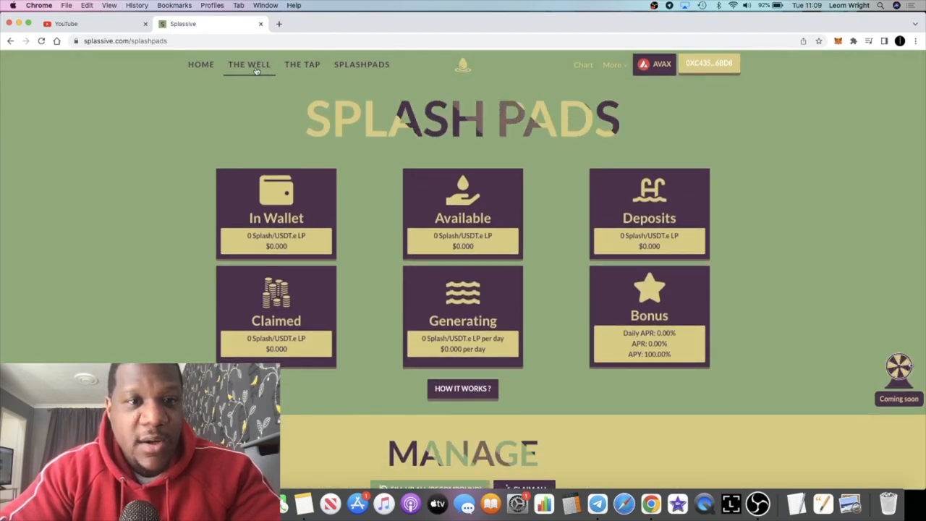
left_click(249, 63)
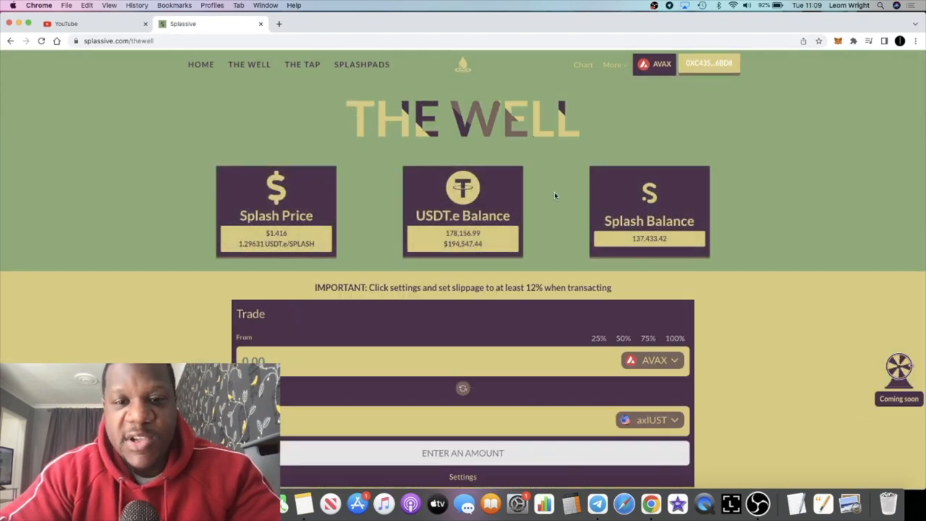